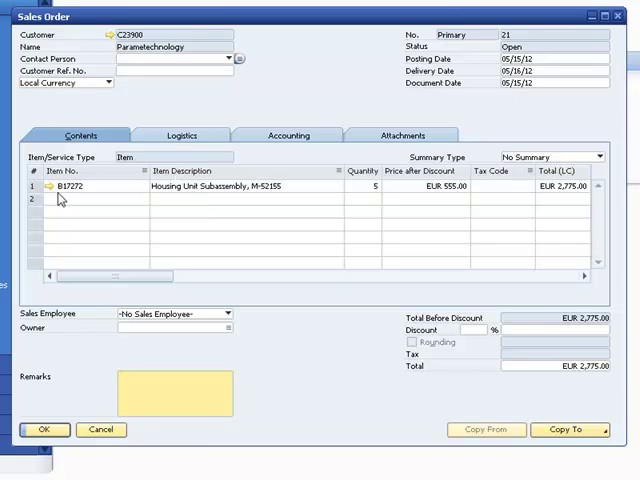
{"action": "mouse_move", "coordinate": [148, 193]}
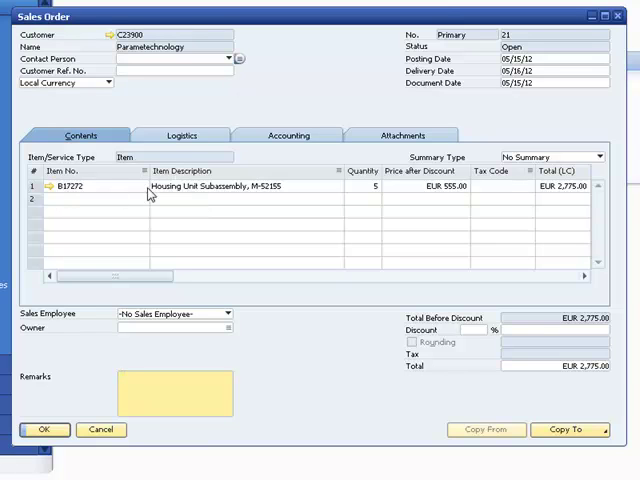
Open the context menu for item line B17272 on sales order 21
{"action": "right_click", "coordinate": [215, 187]}
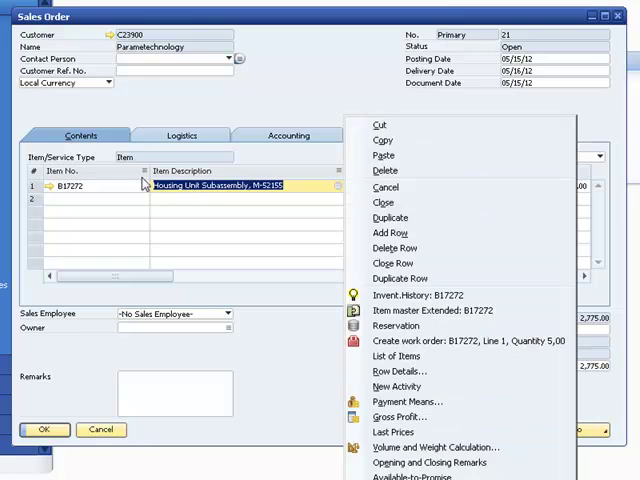
{"action": "mouse_move", "coordinate": [116, 189]}
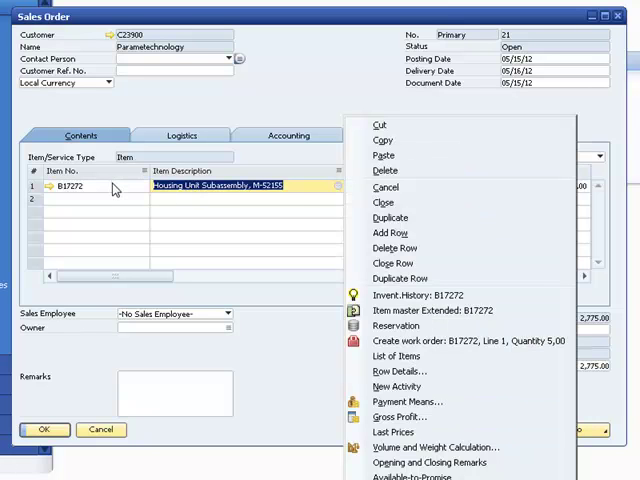
{"action": "mouse_move", "coordinate": [396, 325]}
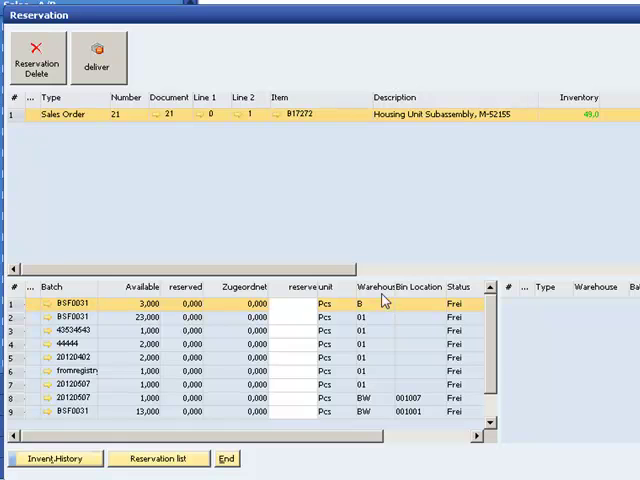
{"action": "mouse_move", "coordinate": [170, 334]}
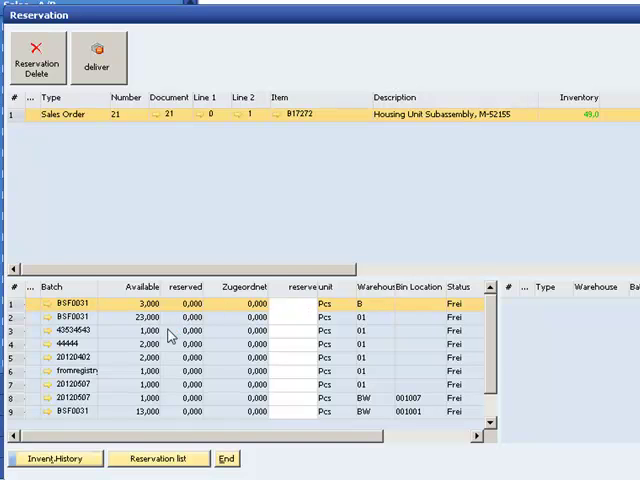
{"action": "mouse_move", "coordinate": [217, 456]}
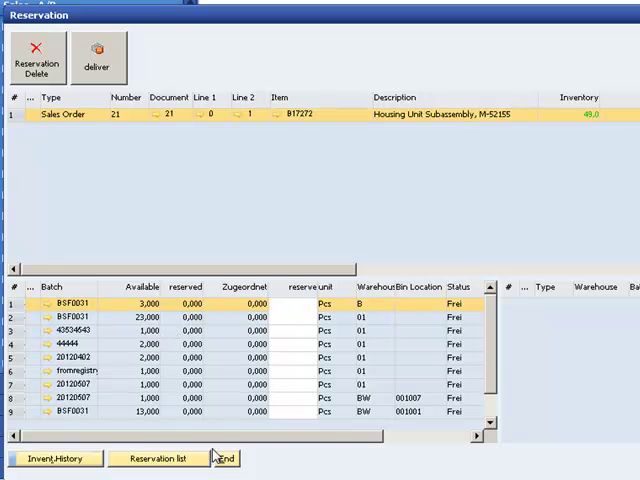
Scroll through the B17272 reservation window's available batches per warehouse
{"action": "scroll", "scroll_direction": "down", "scroll_amount": 3}
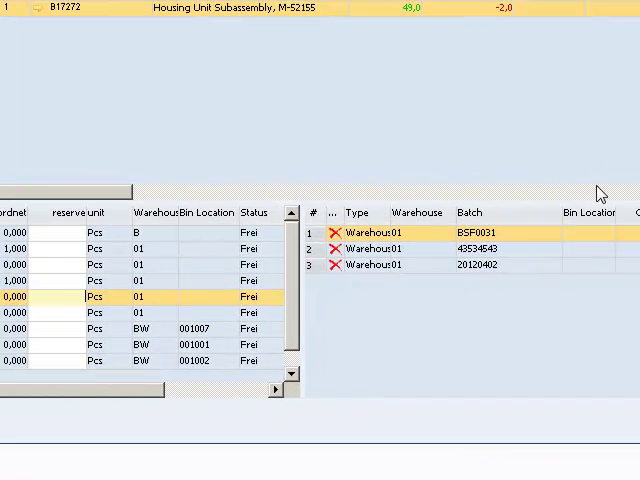
{"action": "mouse_move", "coordinate": [540, 182]}
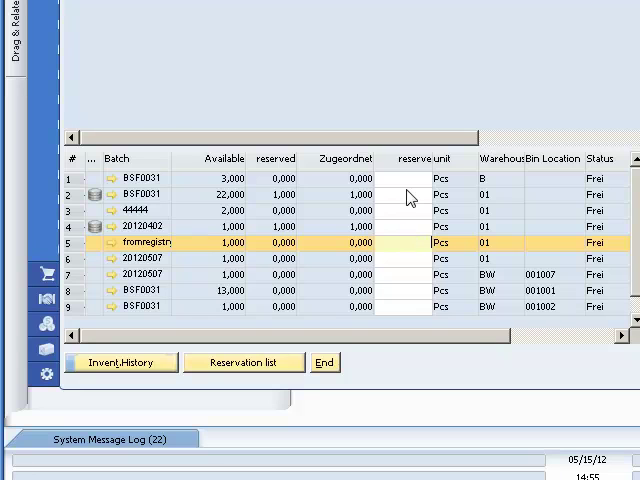
{"action": "mouse_move", "coordinate": [417, 278]}
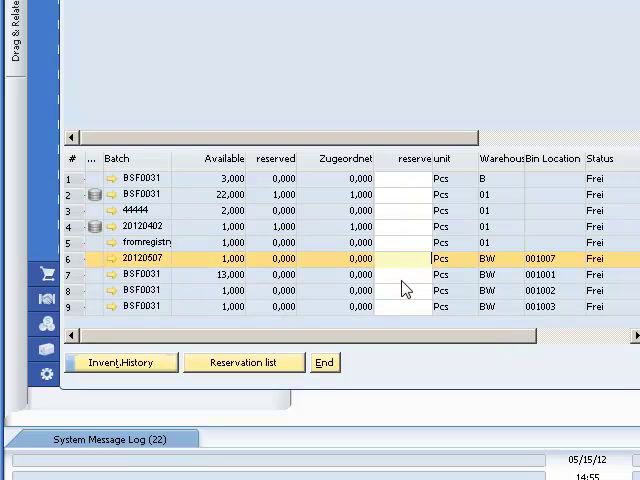
{"action": "mouse_move", "coordinate": [420, 203]}
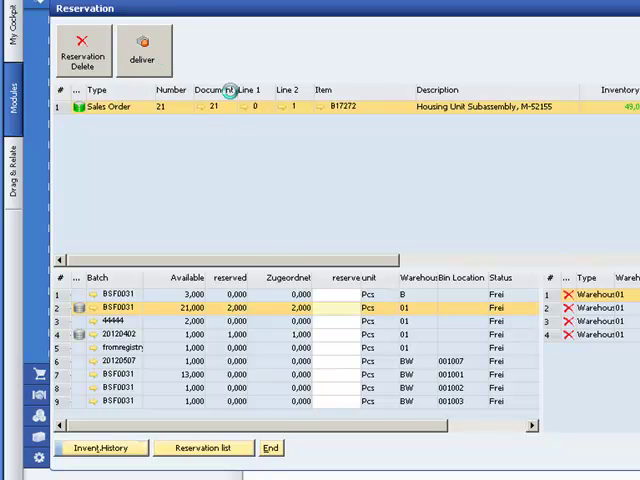
{"action": "left_click", "coordinate": [143, 50]}
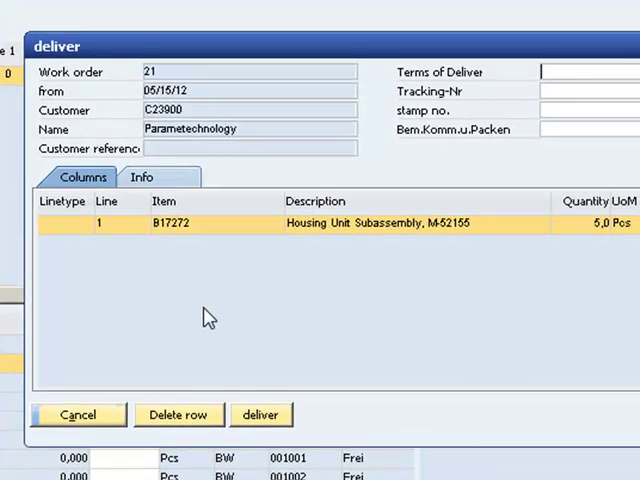
{"action": "mouse_move", "coordinate": [330, 290]}
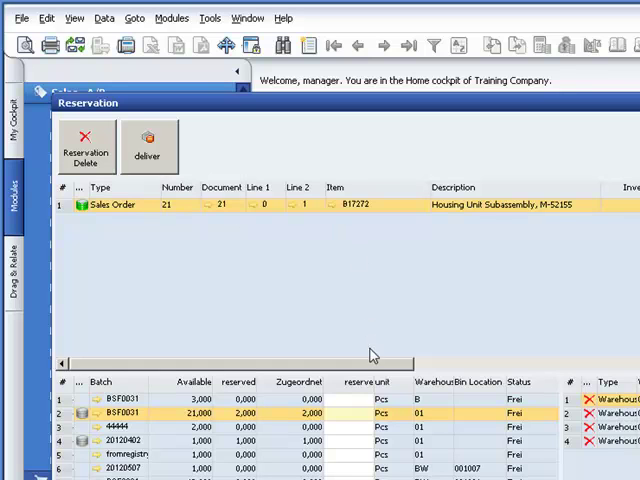
{"action": "mouse_move", "coordinate": [322, 253]}
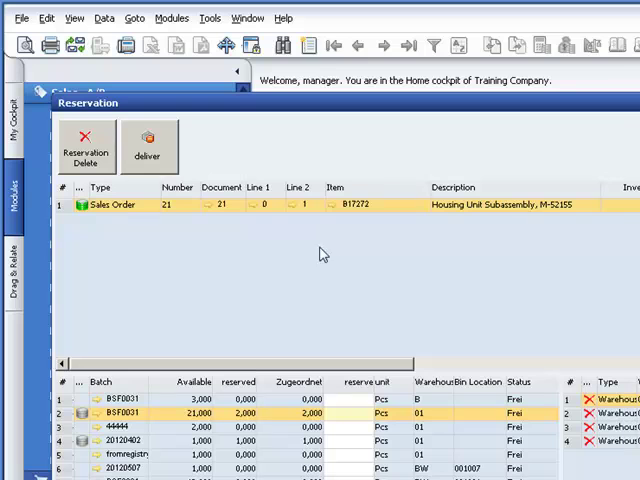
{"action": "mouse_move", "coordinate": [340, 263]}
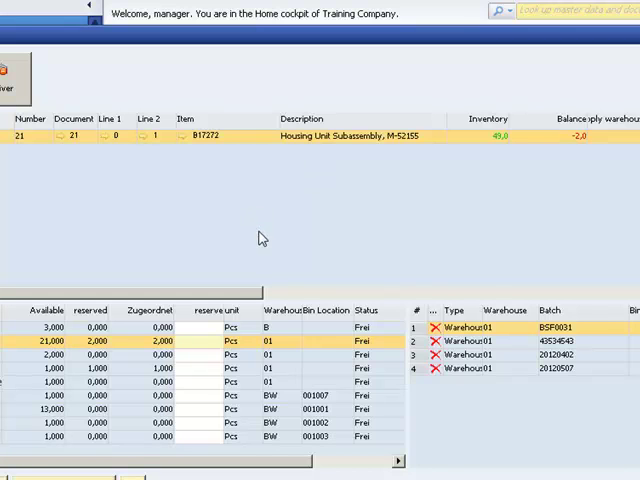
{"action": "mouse_move", "coordinate": [232, 95]}
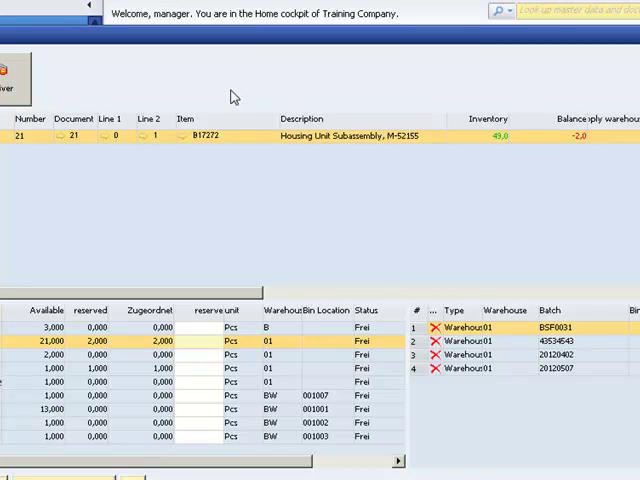
{"action": "mouse_move", "coordinate": [538, 370]}
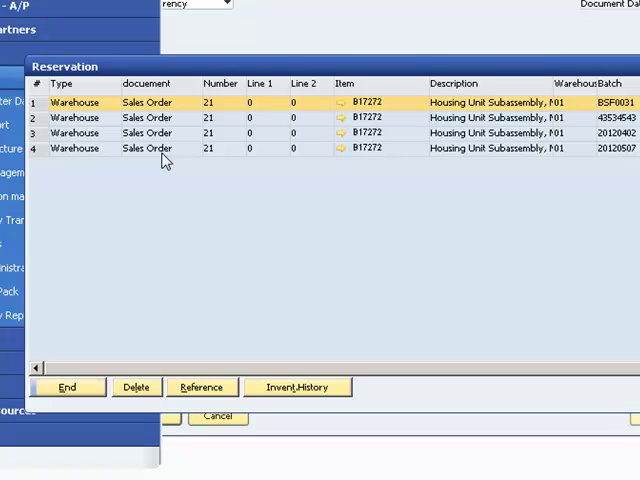
{"action": "mouse_move", "coordinate": [135, 120]}
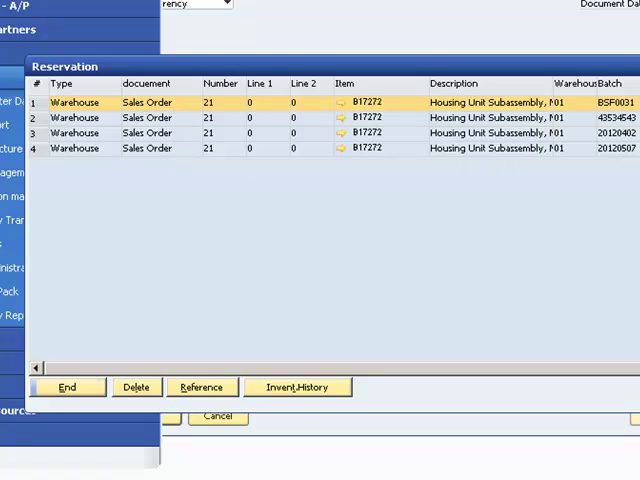
{"action": "mouse_move", "coordinate": [280, 188]}
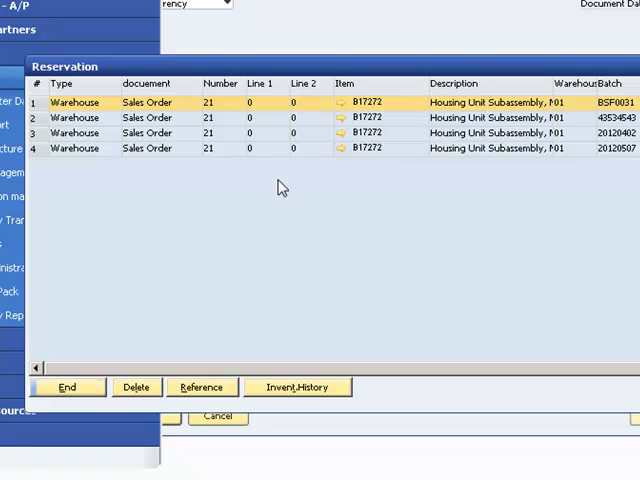
{"action": "mouse_move", "coordinate": [443, 182]}
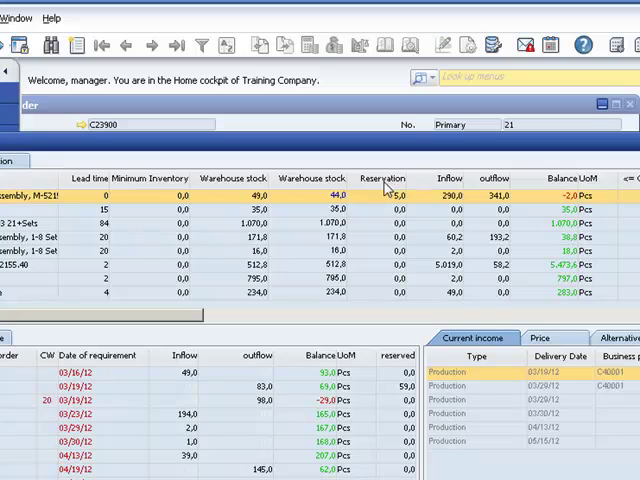
{"action": "mouse_move", "coordinate": [238, 190]}
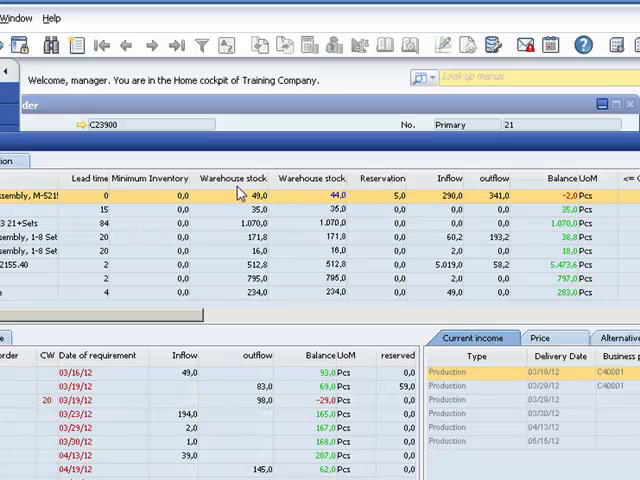
{"action": "mouse_move", "coordinate": [297, 185]}
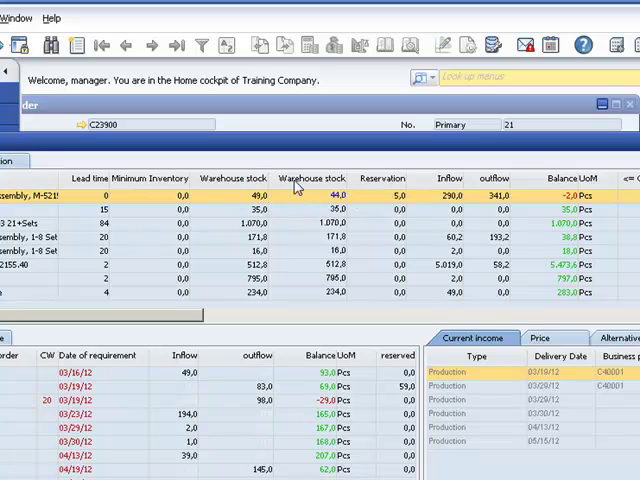
{"action": "mouse_move", "coordinate": [262, 188]}
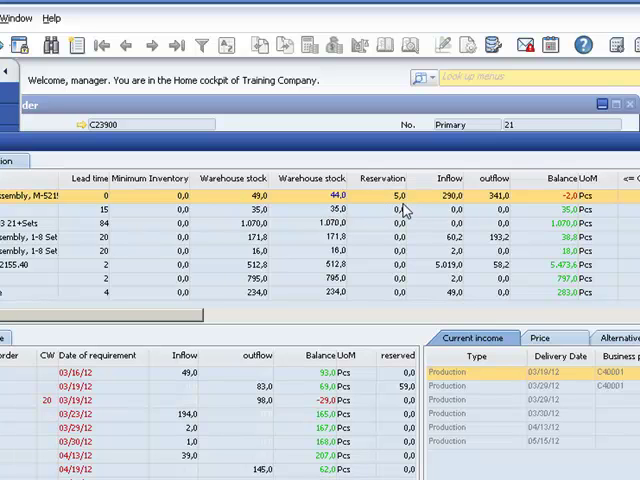
{"action": "mouse_move", "coordinate": [288, 316]}
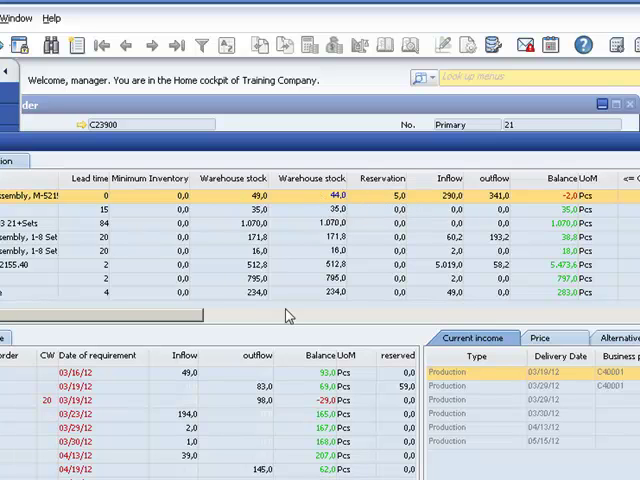
{"action": "mouse_move", "coordinate": [350, 330]}
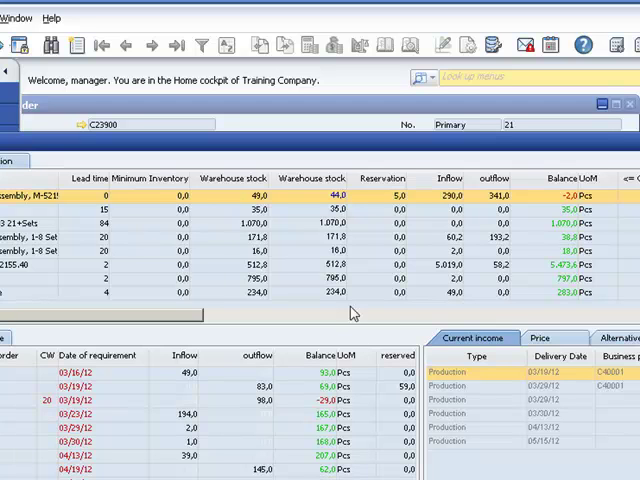
{"action": "mouse_move", "coordinate": [356, 198]}
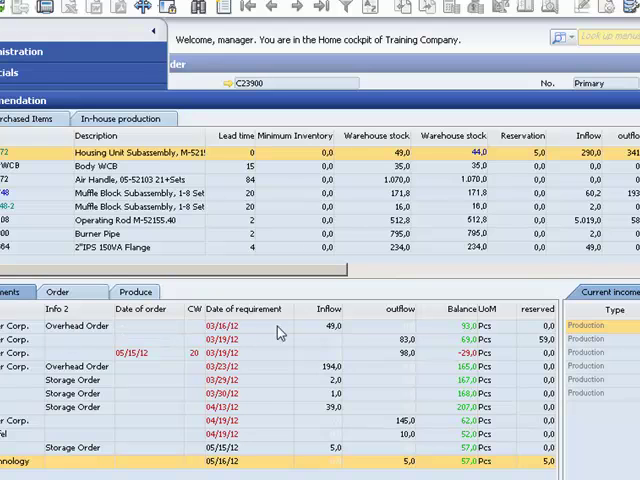
{"action": "mouse_move", "coordinate": [338, 334]}
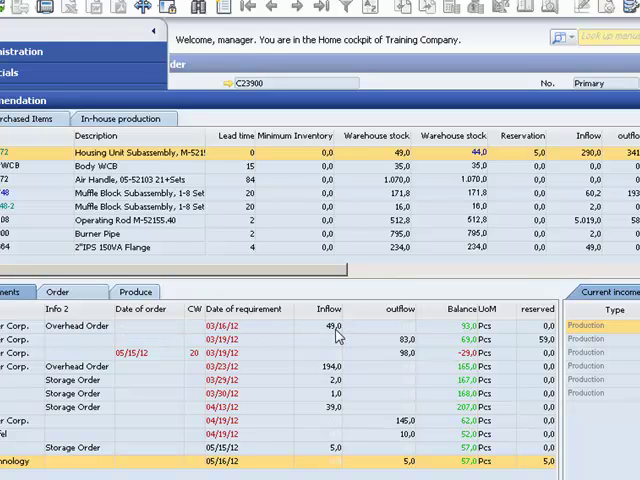
{"action": "mouse_move", "coordinate": [409, 331]}
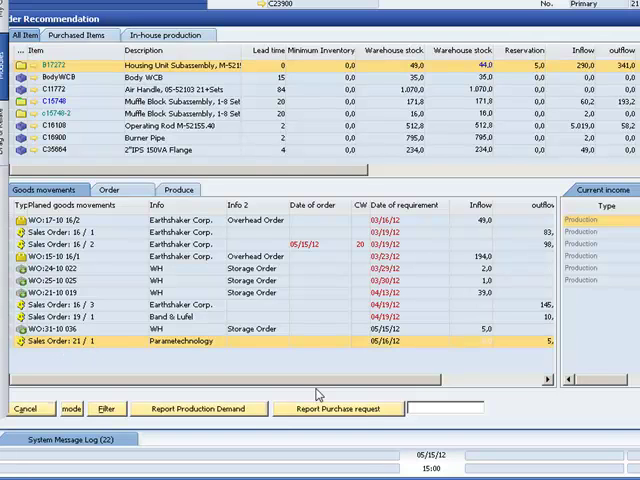
{"action": "scroll", "scroll_direction": "right", "scroll_amount": 3}
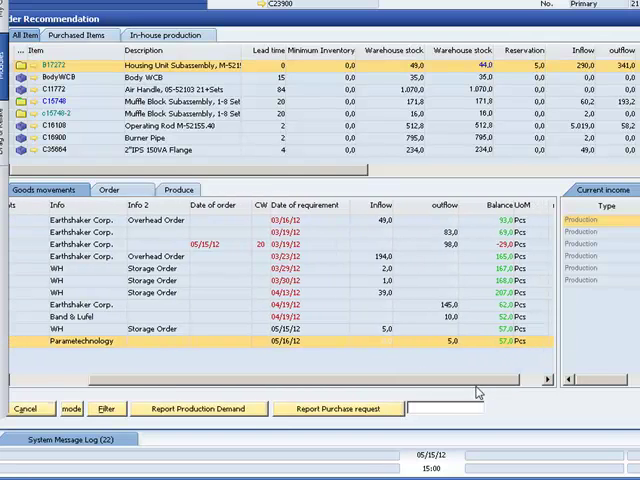